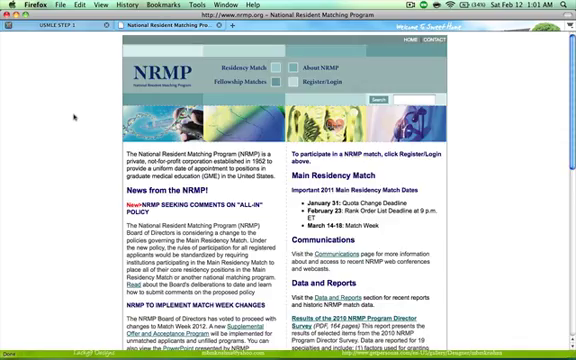
- Go to the NRMP Data and Reports page and browse the Residency and Fellowship Match report list
{"action": "scroll", "scroll_direction": "down", "scroll_amount": 3}
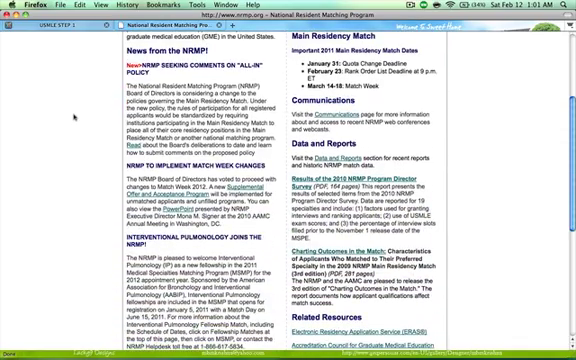
{"action": "scroll", "scroll_direction": "down", "scroll_amount": 3}
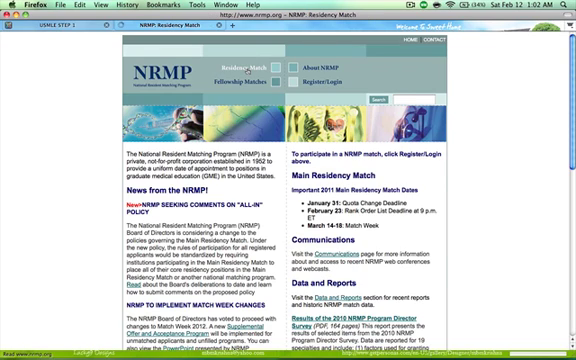
{"action": "left_click", "coordinate": [260, 64]}
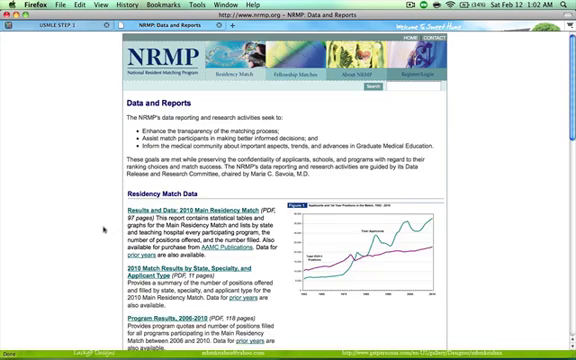
{"action": "scroll", "scroll_direction": "down", "scroll_amount": 3}
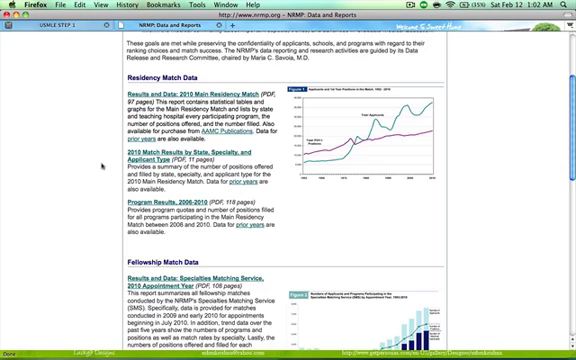
{"action": "scroll", "scroll_direction": "down", "scroll_amount": 3}
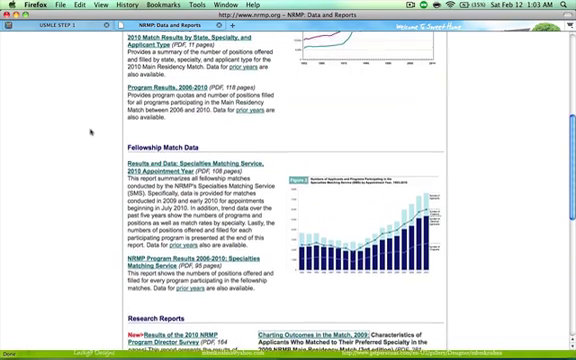
- Bring the USMLE Step 1 page with the matched-applicants score chart into view
{"action": "scroll", "scroll_direction": "up", "scroll_amount": 3}
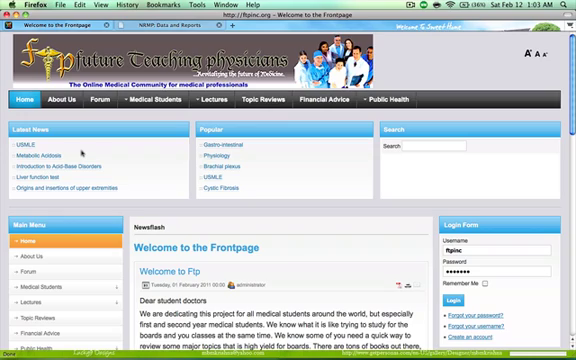
{"action": "scroll", "scroll_direction": "down", "scroll_amount": 3}
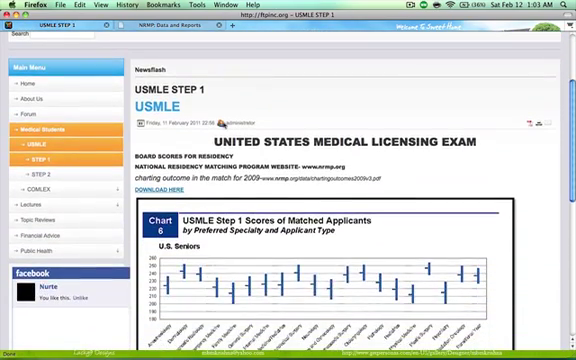
{"action": "scroll", "scroll_direction": "down", "scroll_amount": 3}
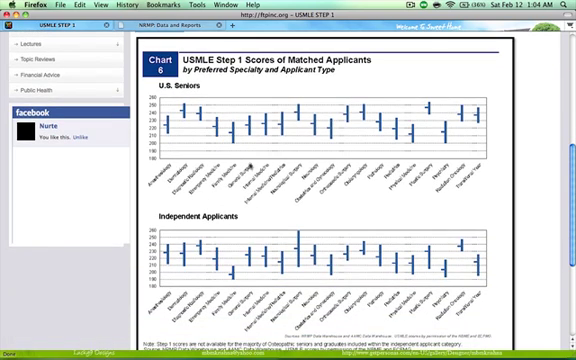
{"action": "scroll", "scroll_direction": "down", "scroll_amount": 3}
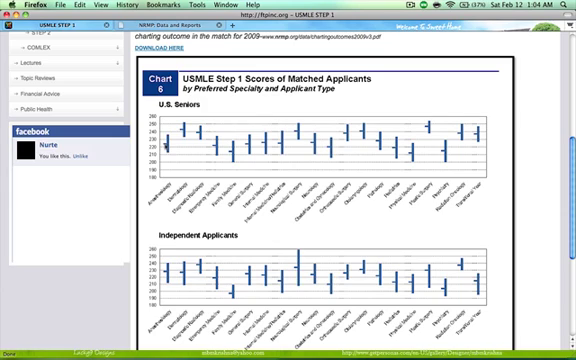
{"action": "mouse_move", "coordinate": [238, 160]}
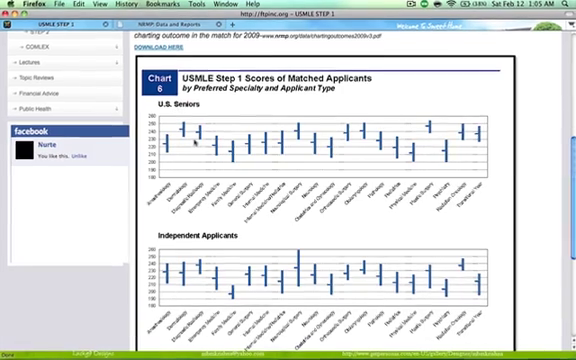
- Scroll past the U.S. Seniors chart to the Independent Applicants chart, its notes and the footer
{"action": "scroll", "scroll_direction": "down", "scroll_amount": 3}
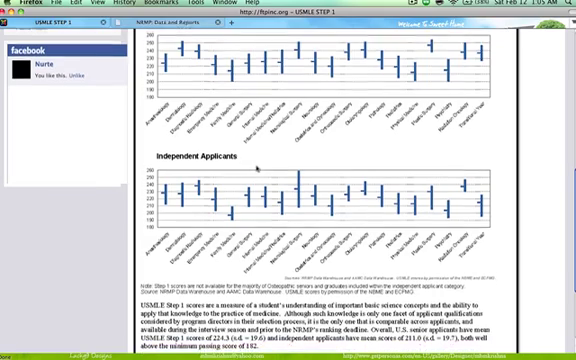
{"action": "scroll", "scroll_direction": "down", "scroll_amount": 3}
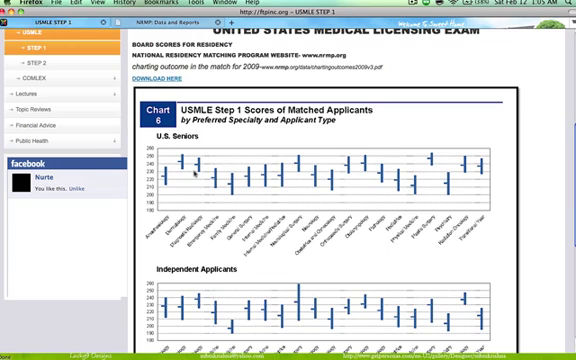
{"action": "mouse_move", "coordinate": [290, 200]}
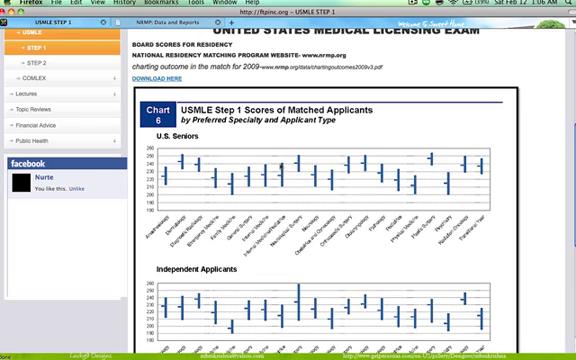
{"action": "mouse_move", "coordinate": [284, 180]}
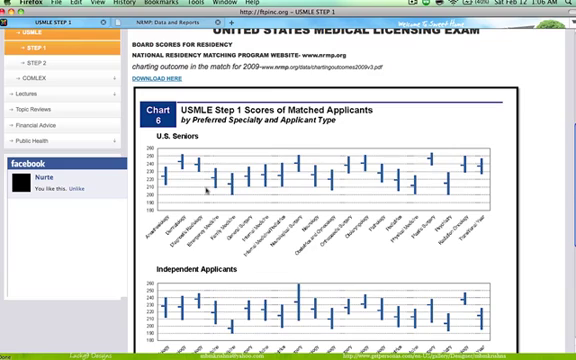
{"action": "mouse_move", "coordinate": [208, 192]}
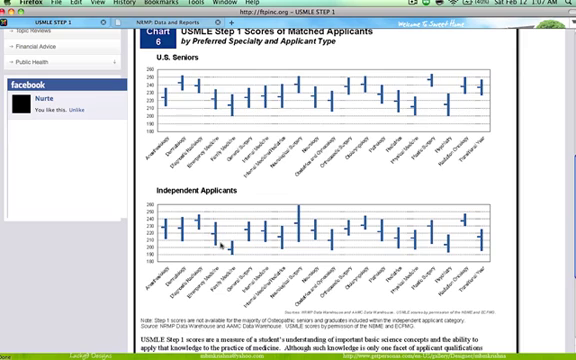
{"action": "scroll", "scroll_direction": "down", "scroll_amount": 3}
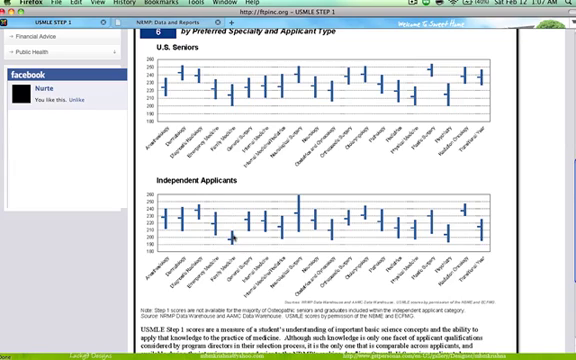
{"action": "scroll", "scroll_direction": "down", "scroll_amount": 3}
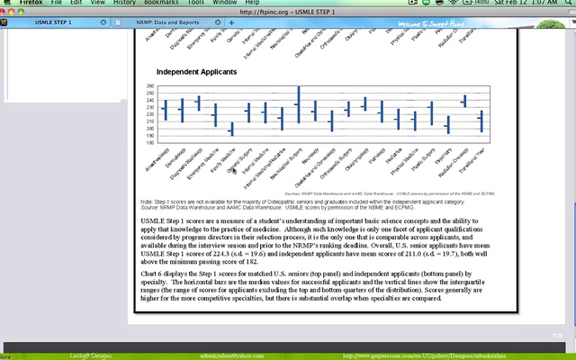
{"action": "scroll", "scroll_direction": "down", "scroll_amount": 3}
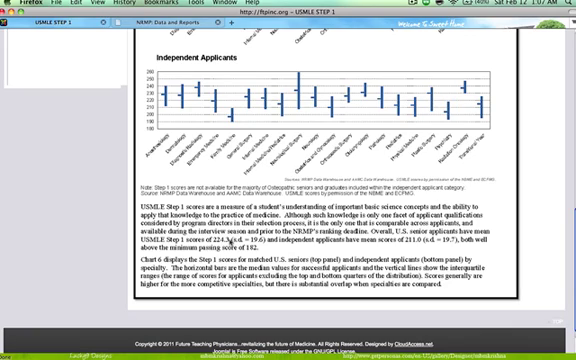
{"action": "mouse_move", "coordinate": [224, 242]}
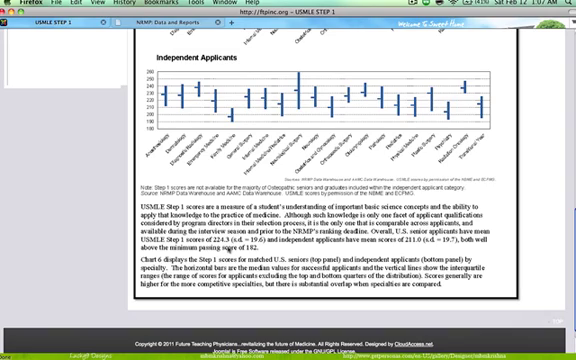
{"action": "mouse_move", "coordinate": [224, 248]}
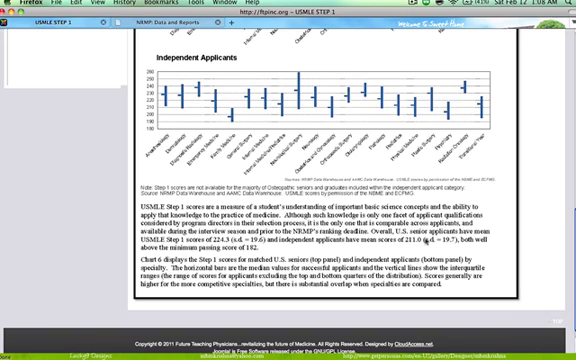
{"action": "mouse_move", "coordinate": [452, 244]}
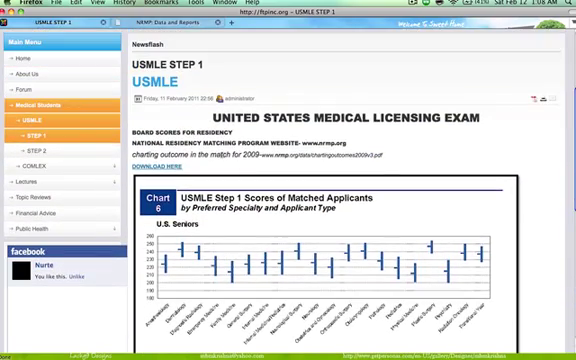
- Scroll the Future Teaching Physicians article slightly before leaving for a new blank tab
{"action": "scroll", "scroll_direction": "down", "scroll_amount": 3}
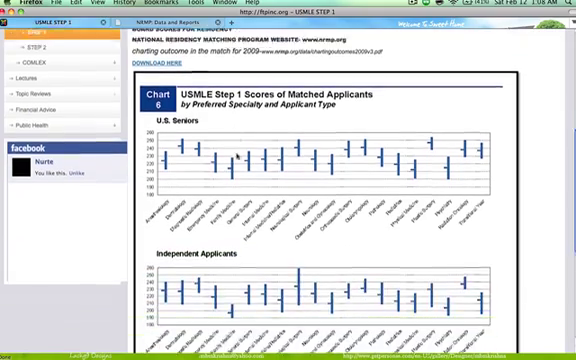
{"action": "scroll", "scroll_direction": "down", "scroll_amount": 3}
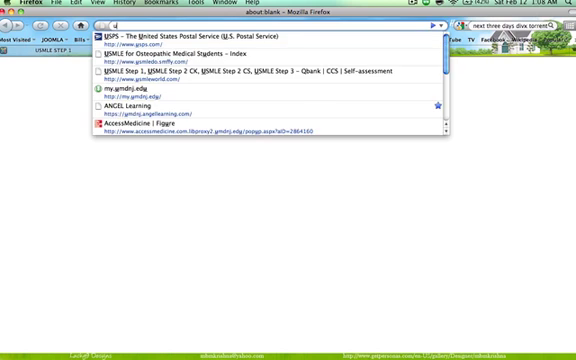
- Navigate to the USMLE.org Step 1 page by entering 'usmle' in the address bar
{"action": "type", "text": "usmle.org/Examinations/step1/step1.html"}
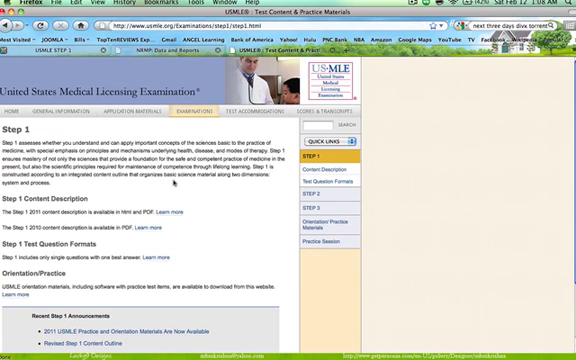
- Read through the Step 1 Content Description Online introduction on USMLE.org
{"action": "scroll", "scroll_direction": "down", "scroll_amount": 3}
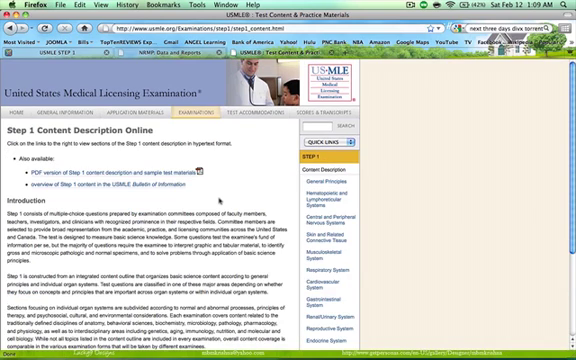
{"action": "scroll", "scroll_direction": "down", "scroll_amount": 3}
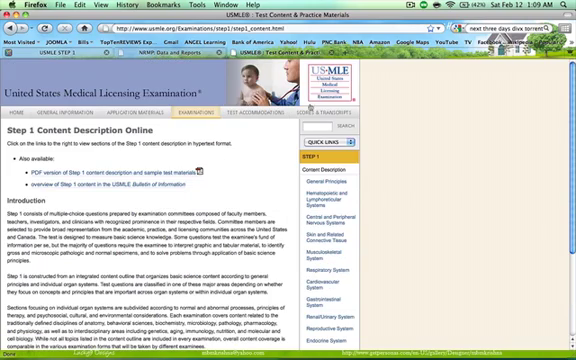
{"action": "scroll", "scroll_direction": "down", "scroll_amount": 3}
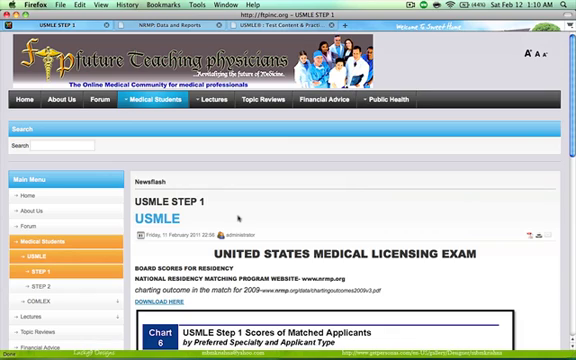
{"action": "mouse_move", "coordinate": [240, 216]}
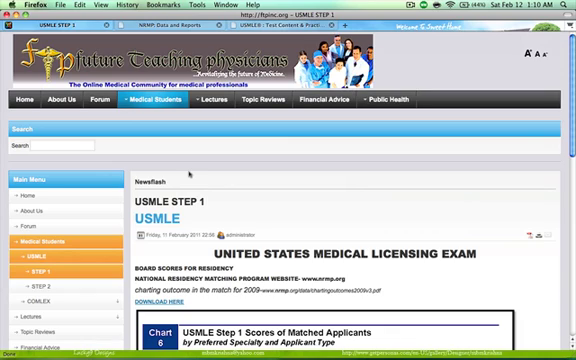